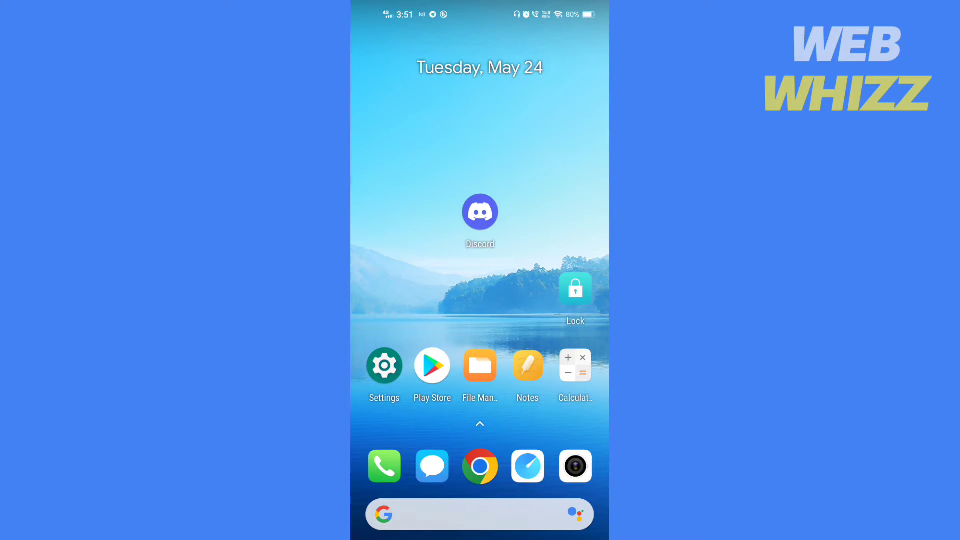
# Step: Launch Discord and search the Crypto Crib server's messages for 'bitcoin'
pyautogui.click(479, 211)
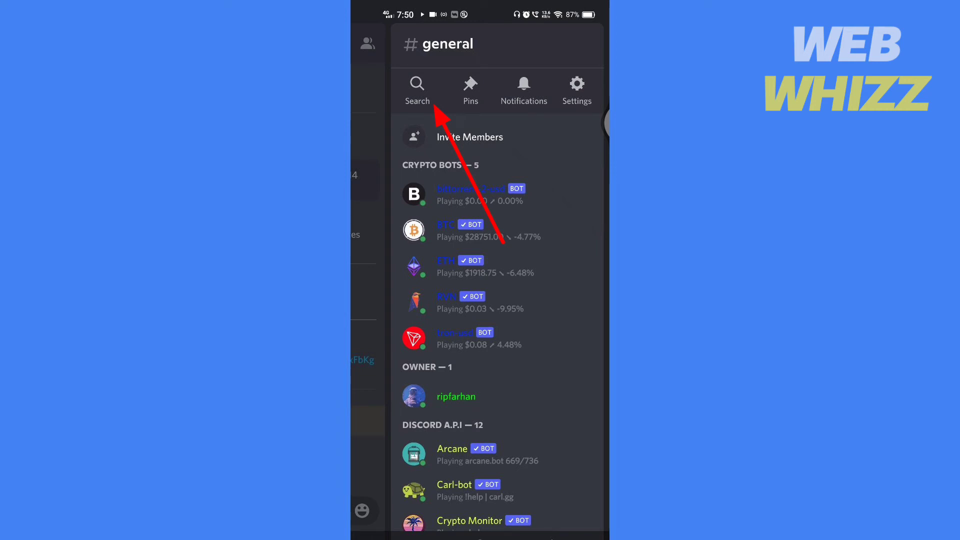
pyautogui.click(417, 84)
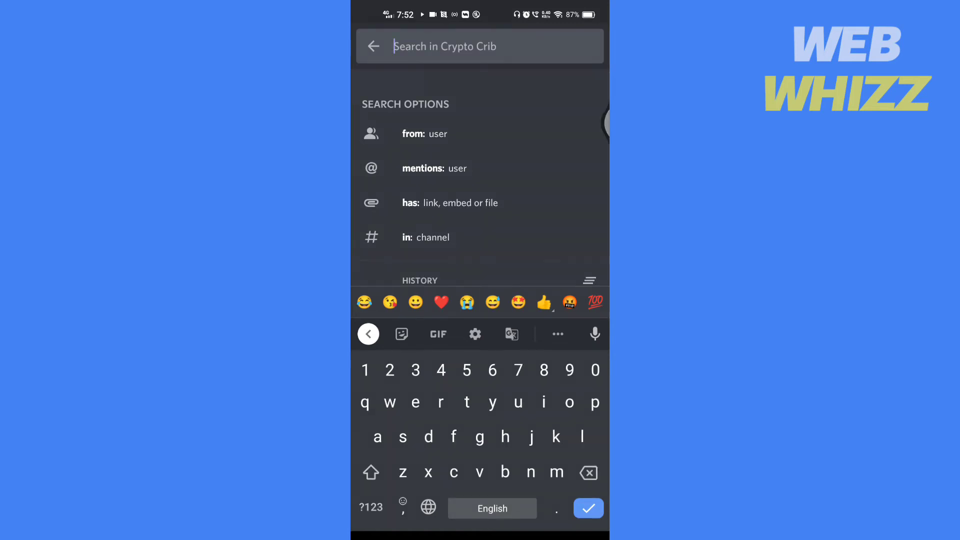
pyautogui.write('bitcoin')
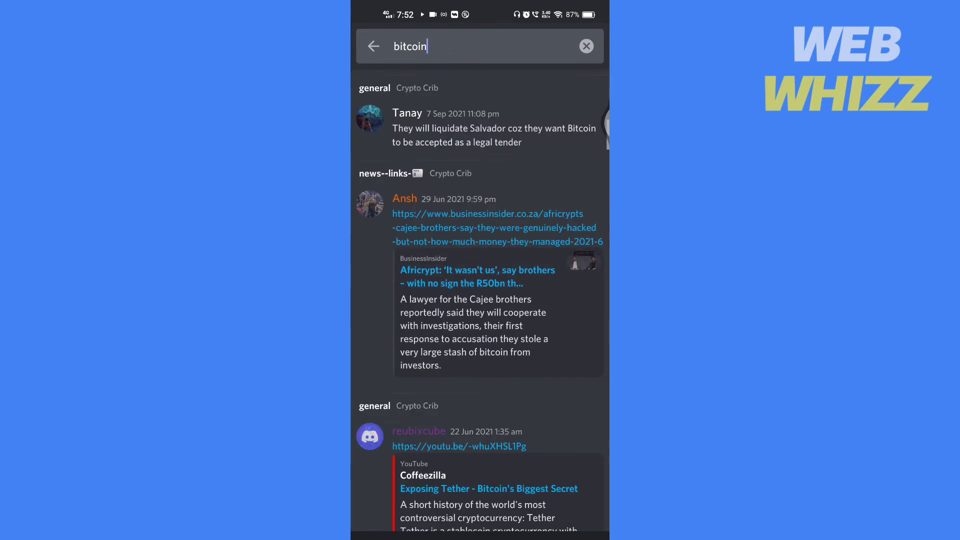
# Step: Scroll the bitcoin results down to the older June 2021 messages and shared tweets
pyautogui.scroll(-3)
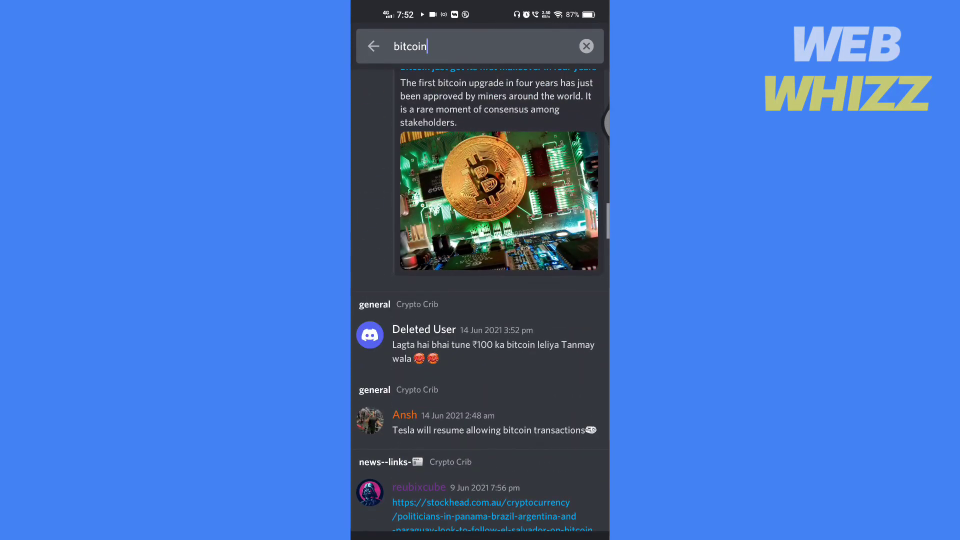
pyautogui.scroll(-3)
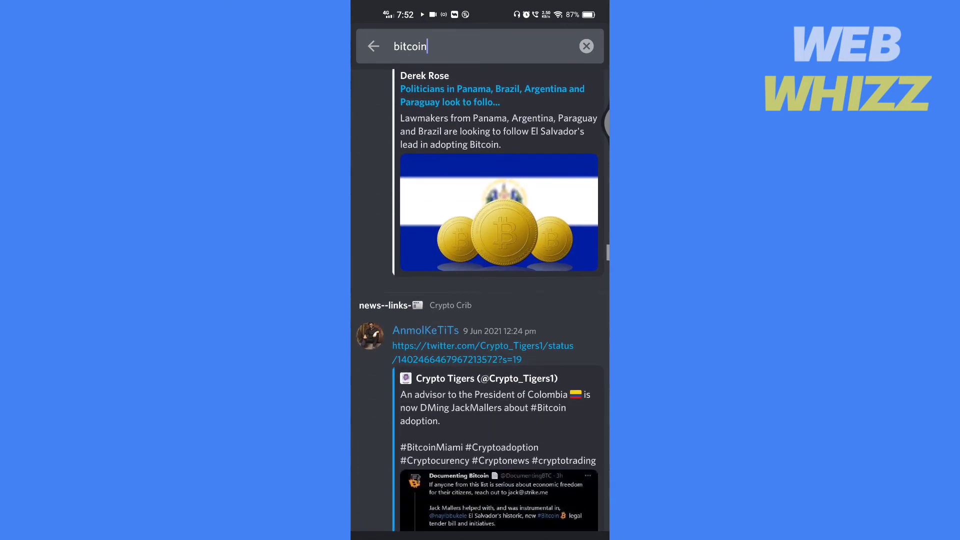
pyautogui.scroll(-3)
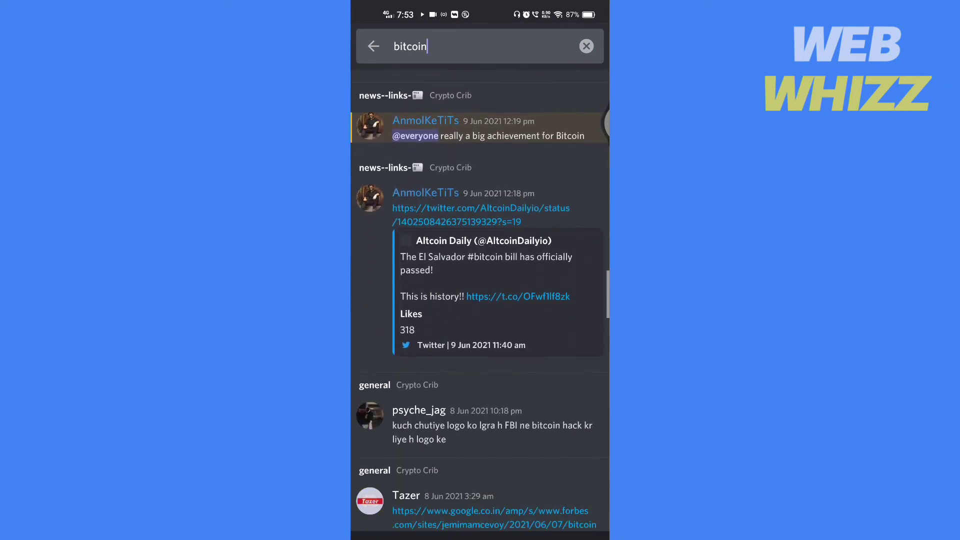